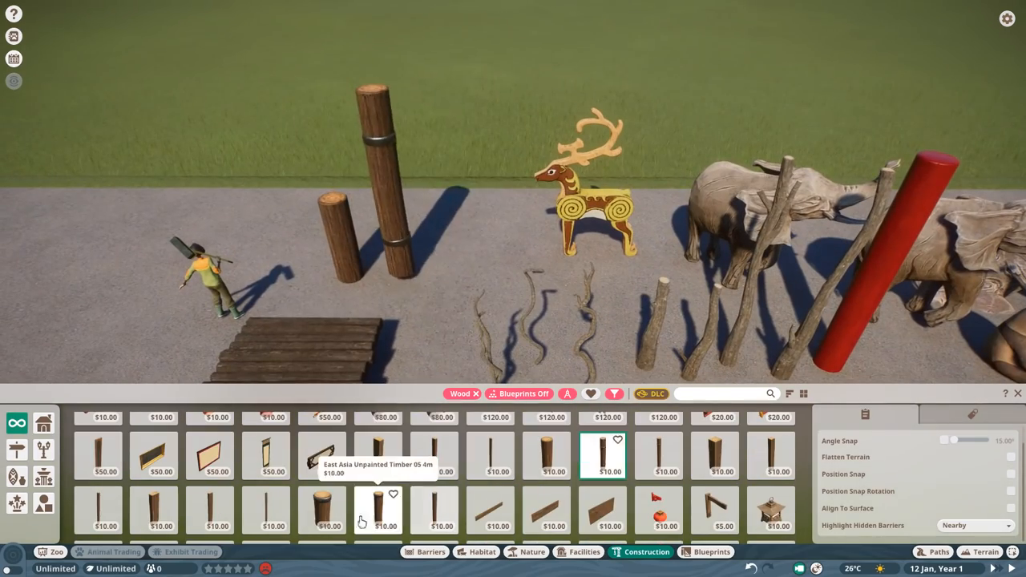
Browse the Wood-filtered construction catalogue of timber posts, logs and planks
scroll(down, 3)
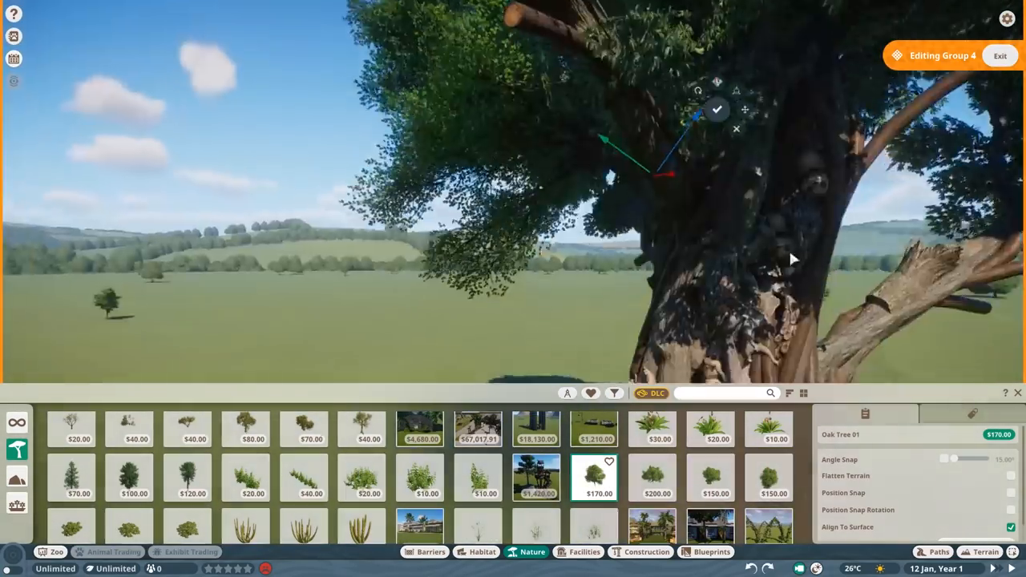
Place the large spreading-root oak tree on the grass behind the short gravel path
click(651, 477)
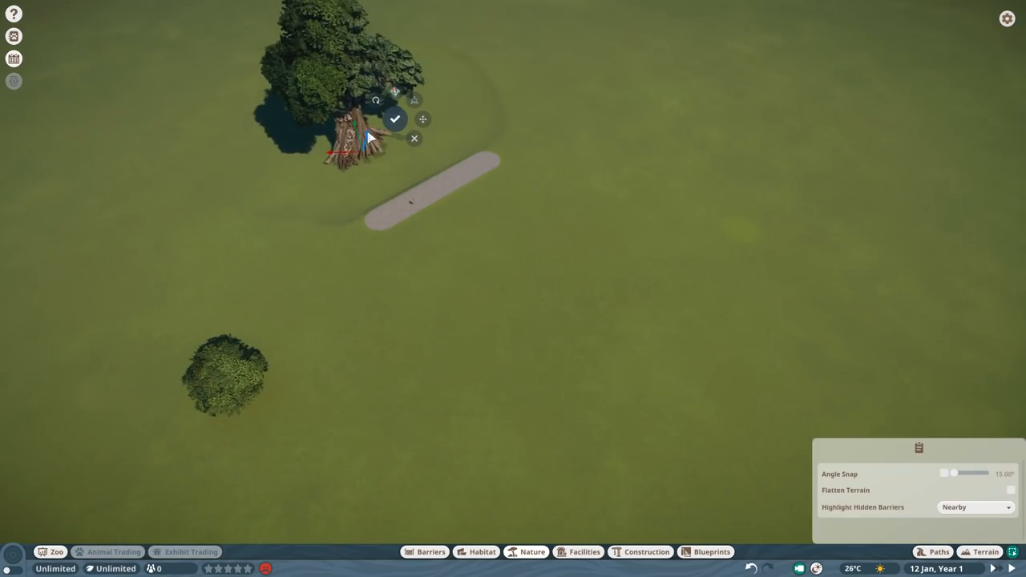
click(986, 552)
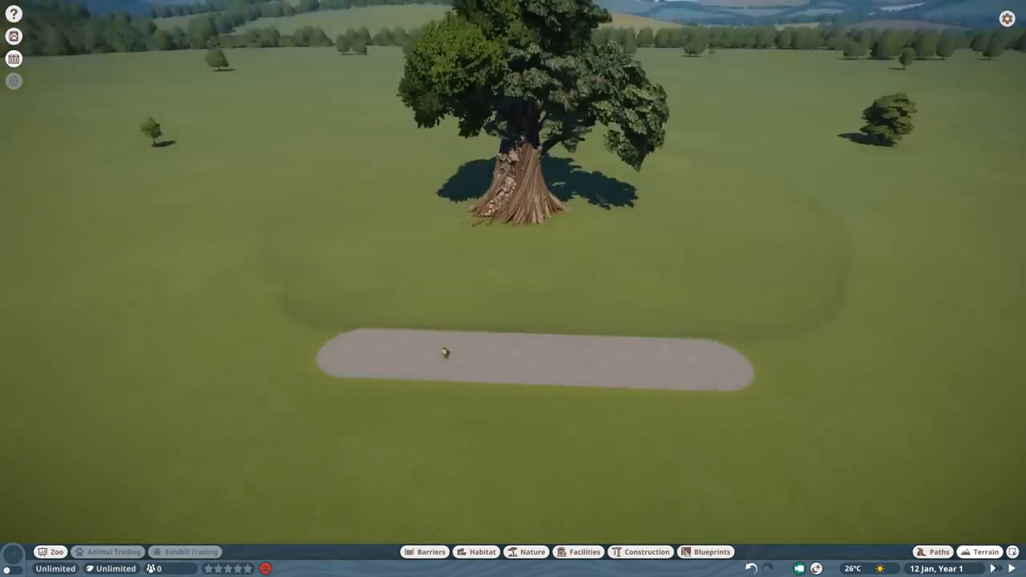
Lay a gravel path curving around the base of the big tree trunk
click(985, 551)
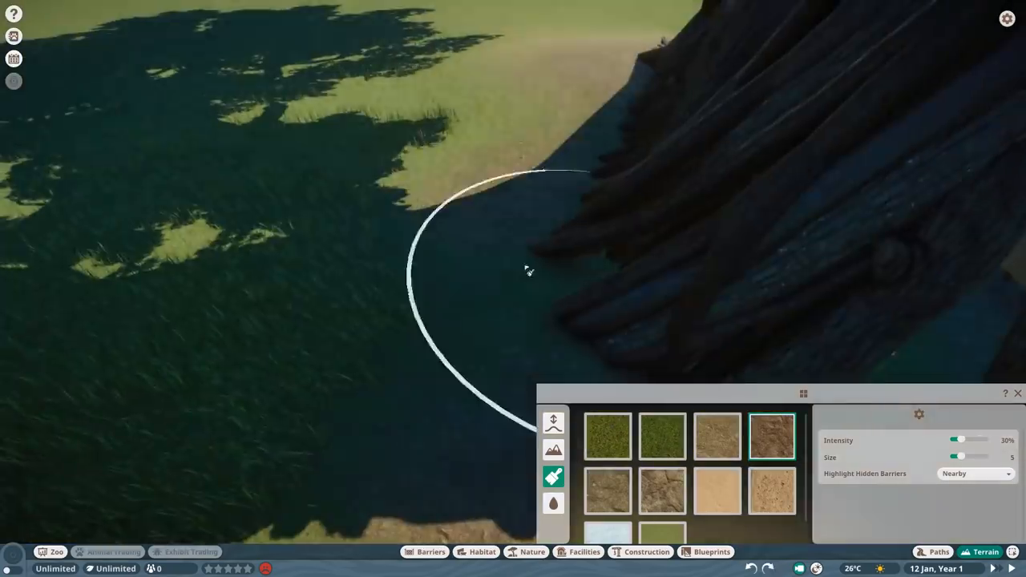
click(938, 552)
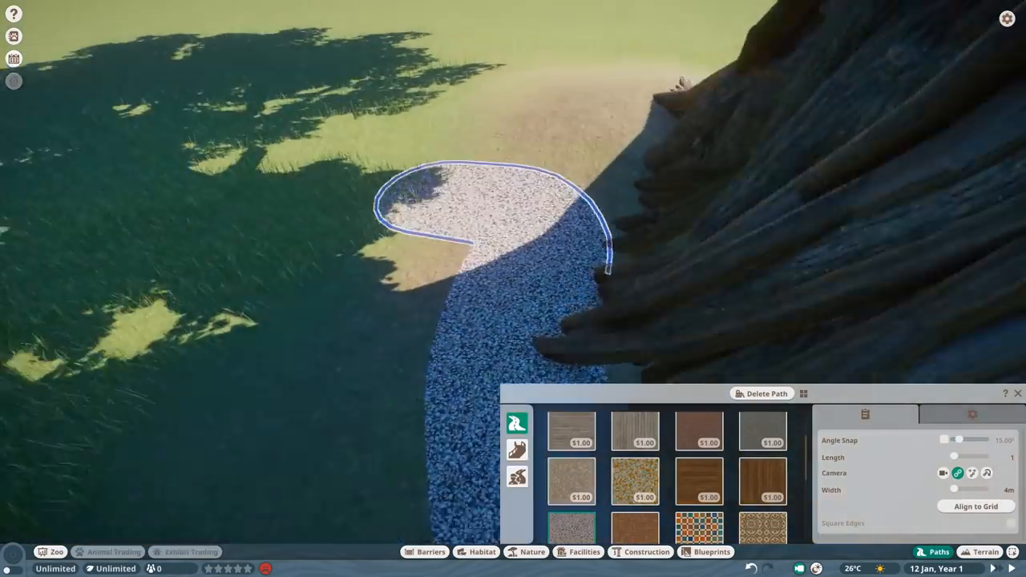
click(984, 551)
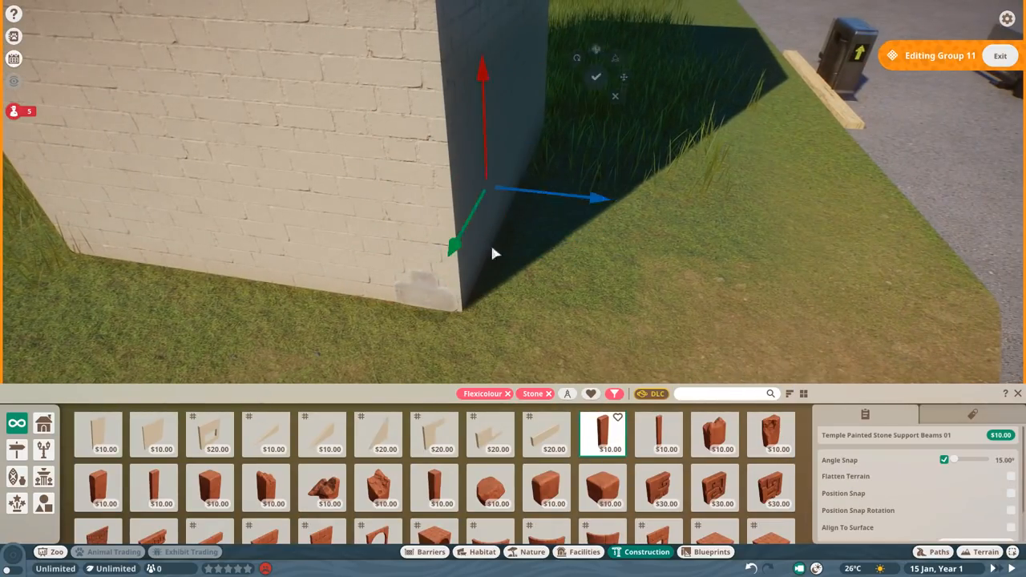
Add stone quoins along the tower wall corner and a white bracketed cornice on top
click(713, 433)
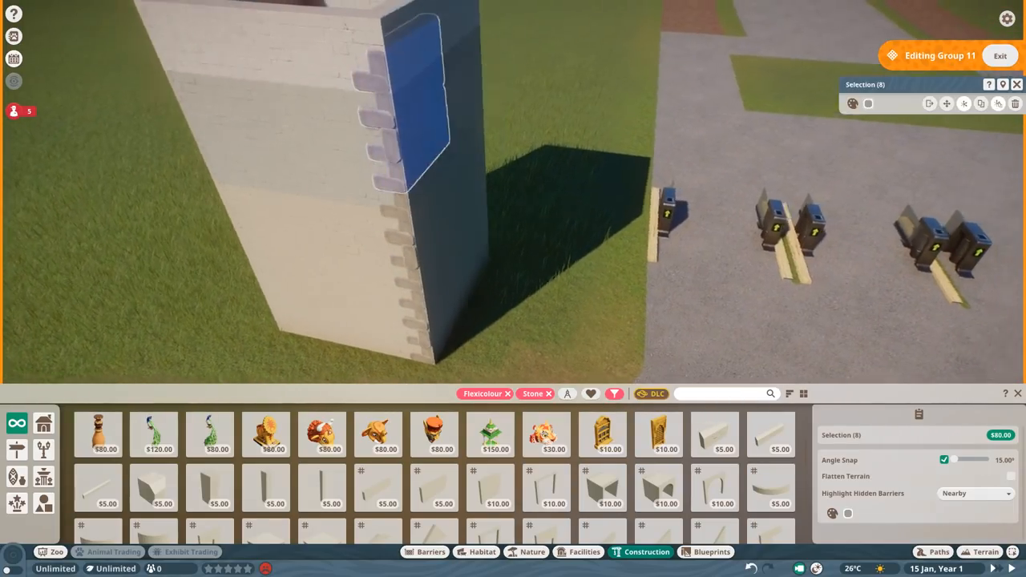
click(98, 487)
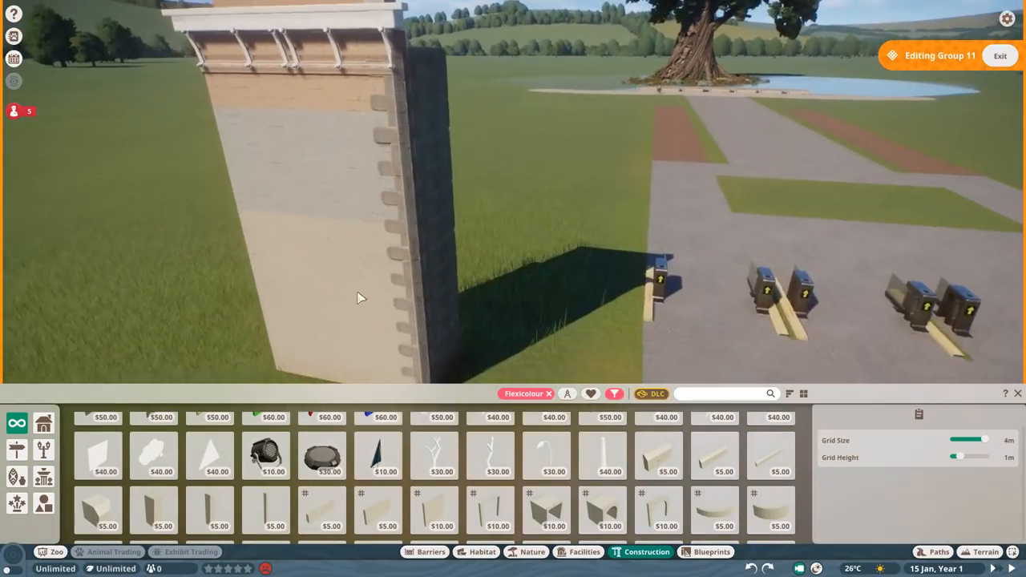
Build an upper tower storey with a white cornice and a pedimented window
click(769, 453)
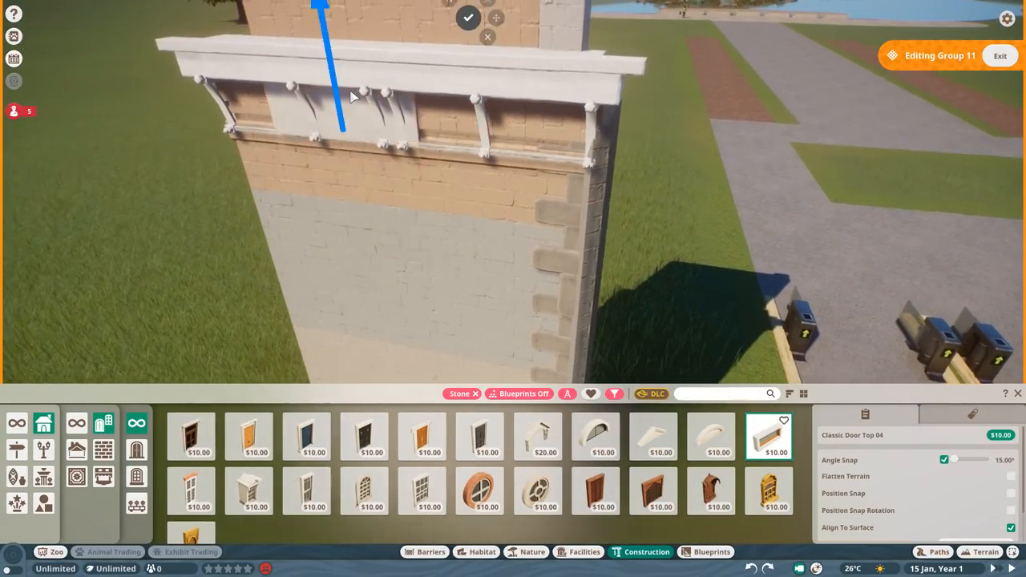
click(249, 491)
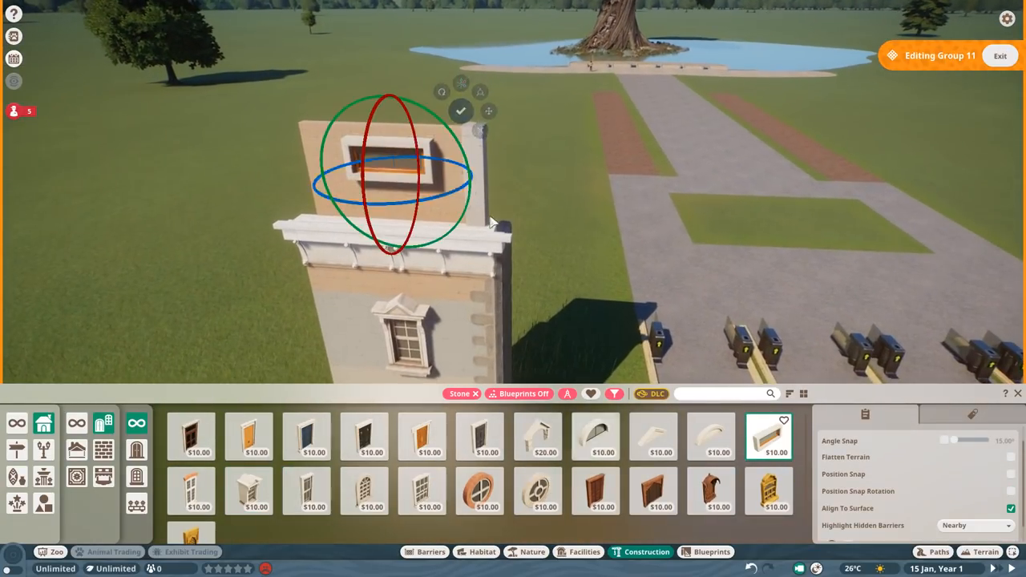
click(596, 463)
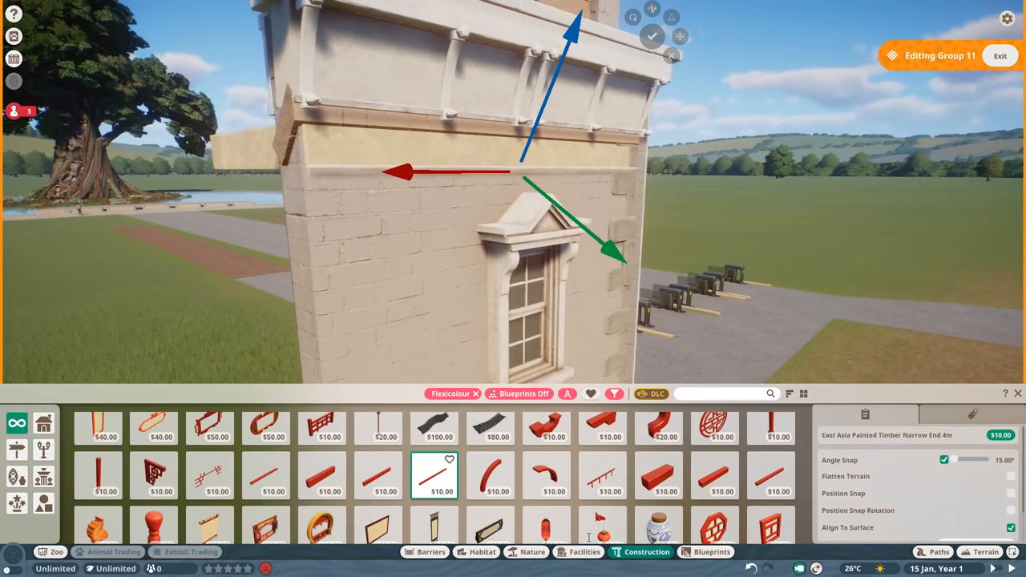
click(153, 475)
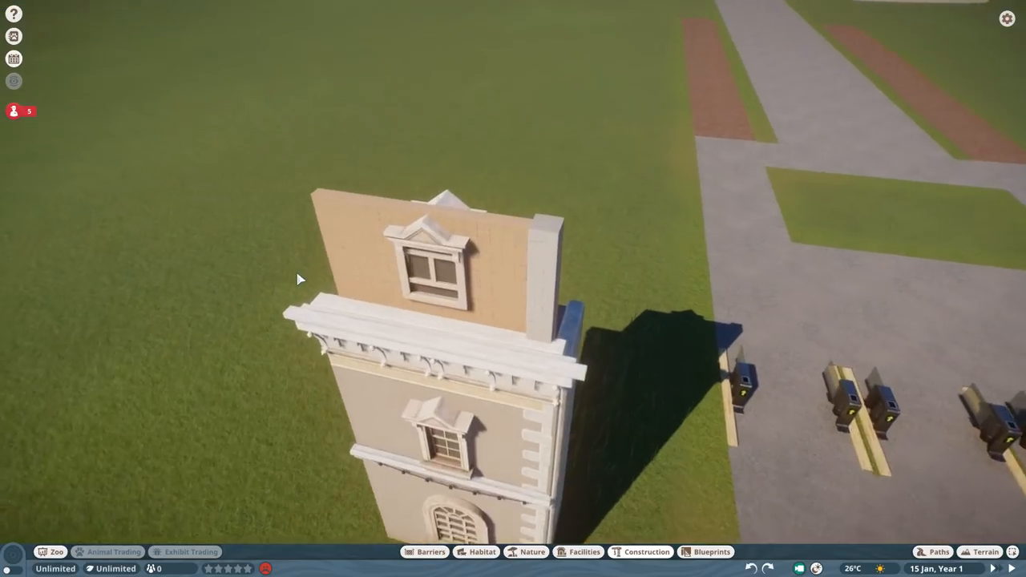
Top the tower with green roof trim, a cylinder and a curved white rib
click(645, 551)
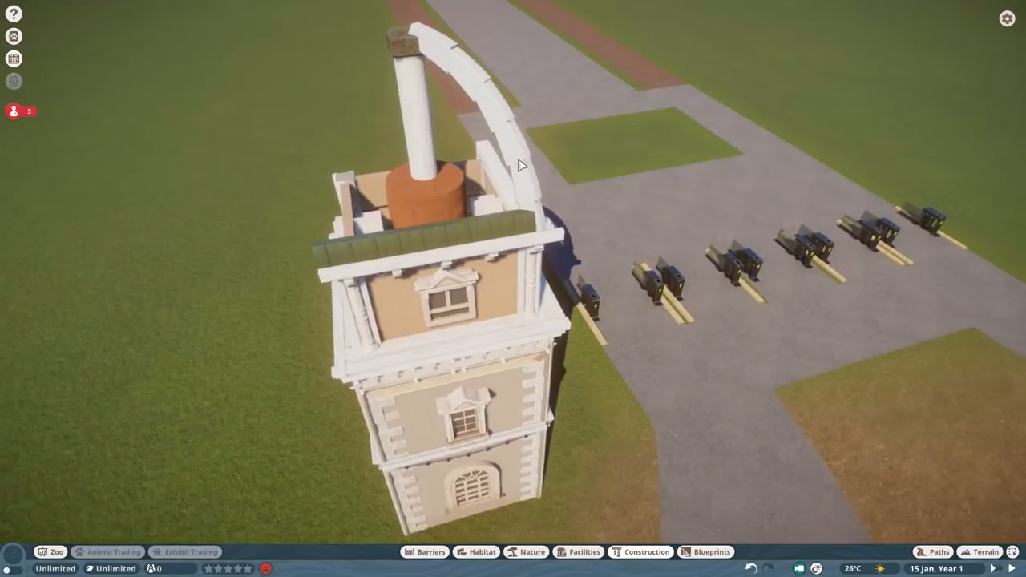
Fill the dome with green shingle pieces between the white ribs and exit group edit
click(646, 551)
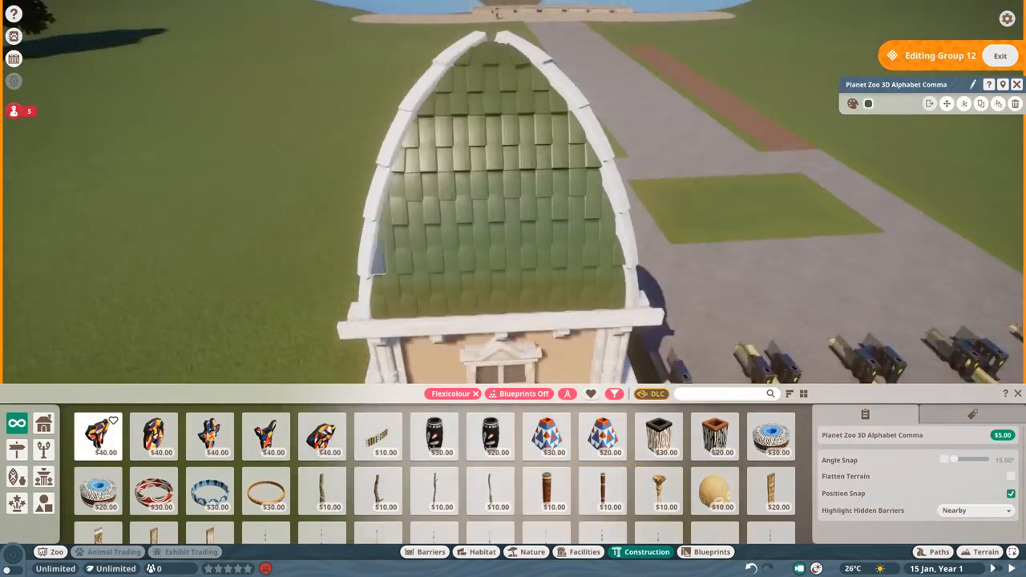
click(999, 56)
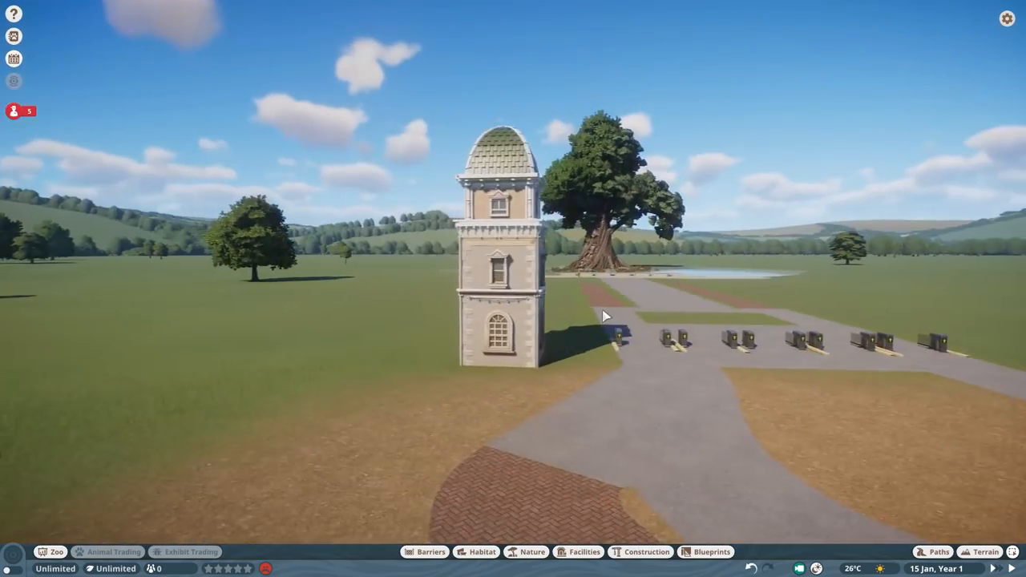
Move the whole domed tower group next to the path beside the ticket booths
click(646, 551)
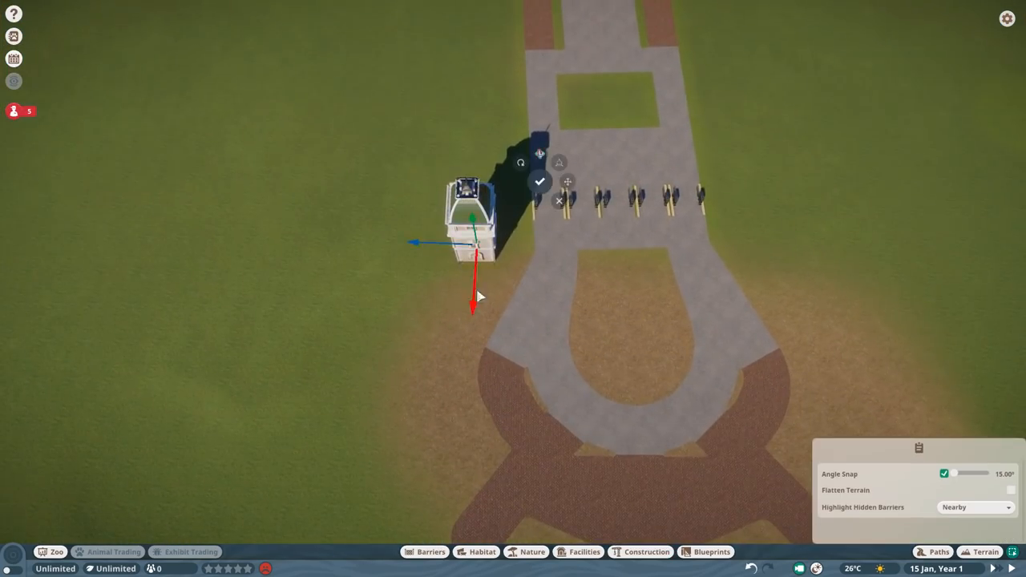
Duplicate the tower to the opposite side and join both with a green-roofed arcade
click(538, 182)
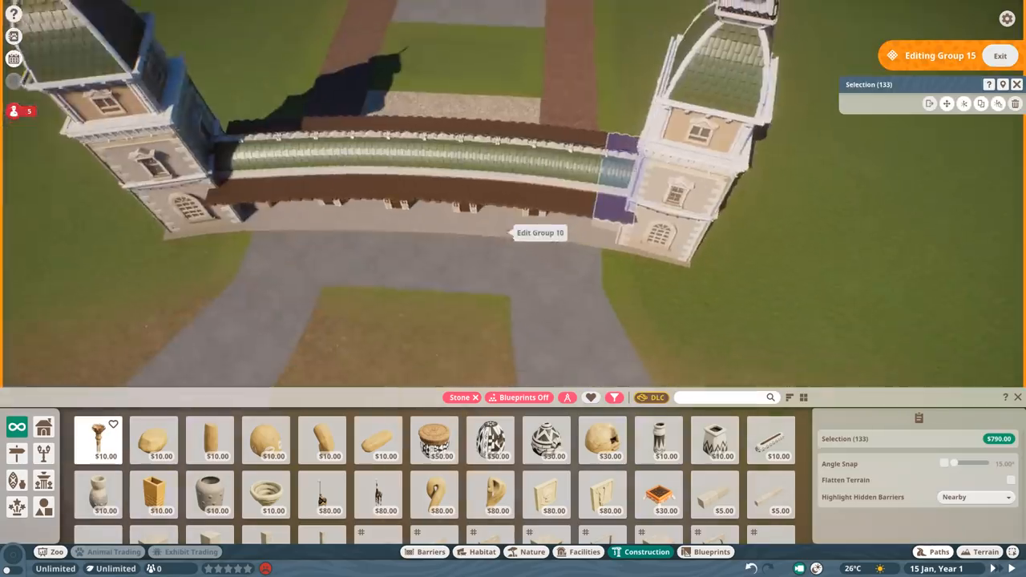
Crown the dome with a railing, cupola and spire, then edit the arcade group
click(999, 56)
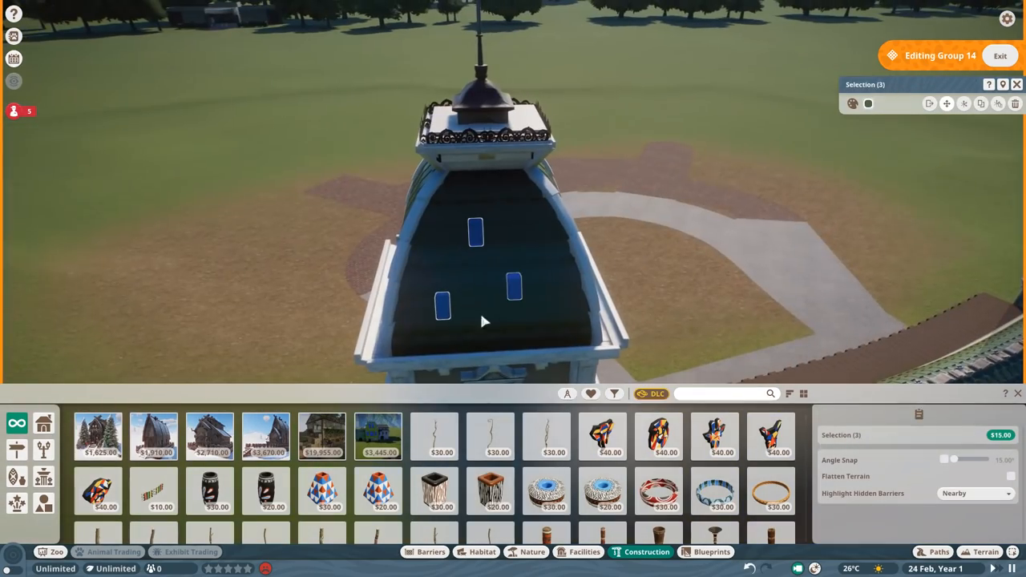
click(867, 103)
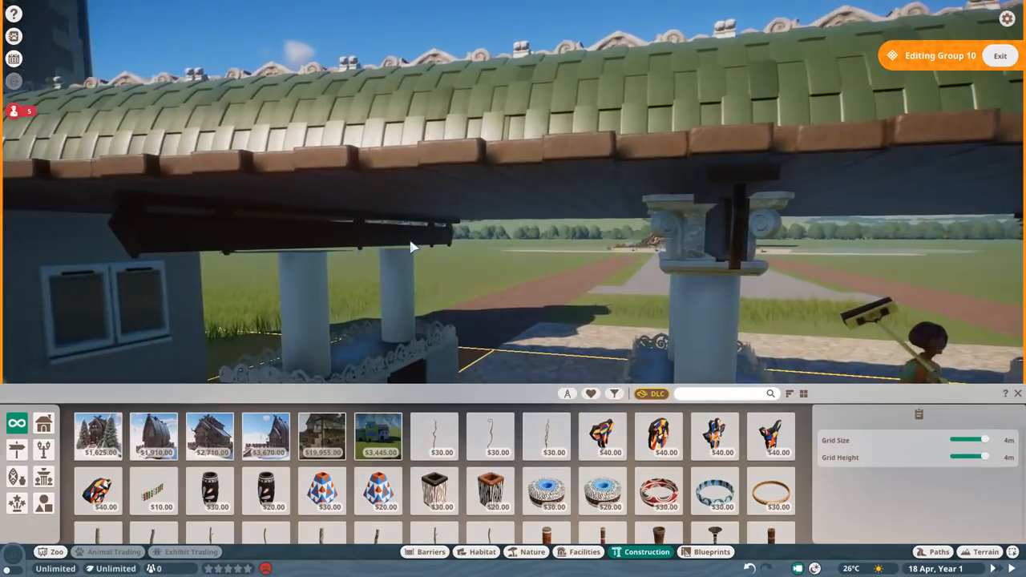
Search pieces for 'round' and 'mud' and place reddish-brown walls and white corner trim around the booth
text(round)
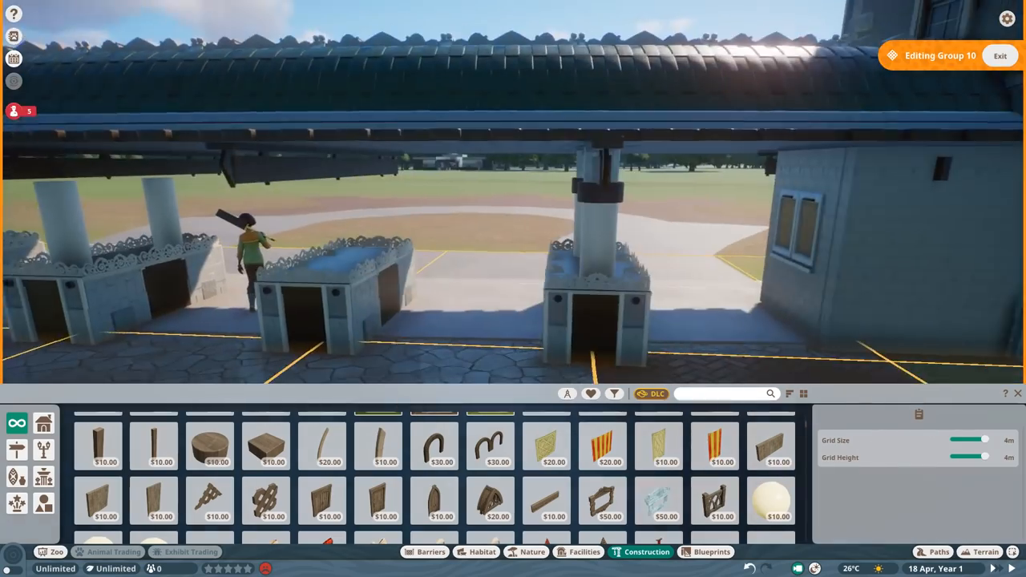
text(mud)
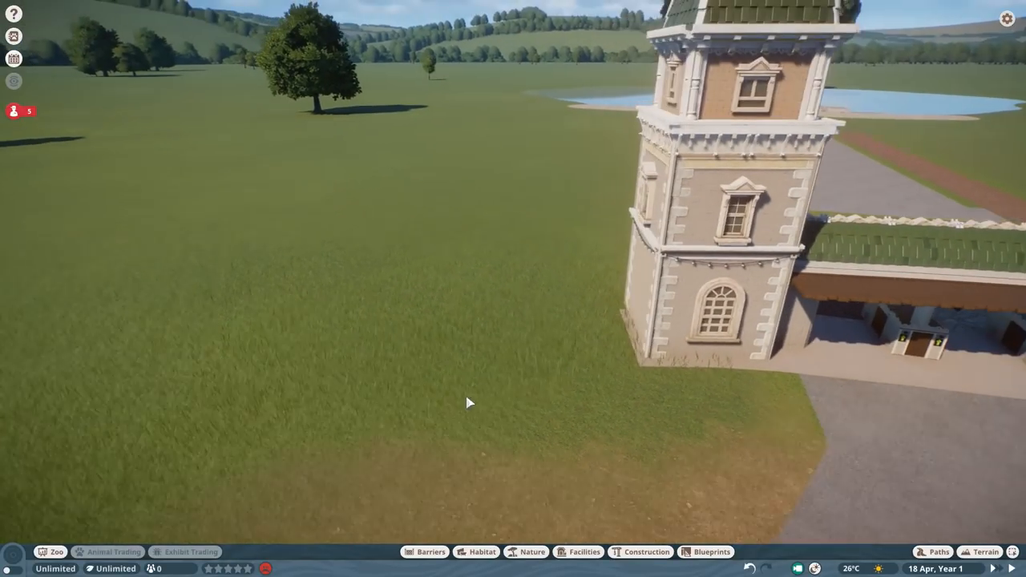
click(646, 551)
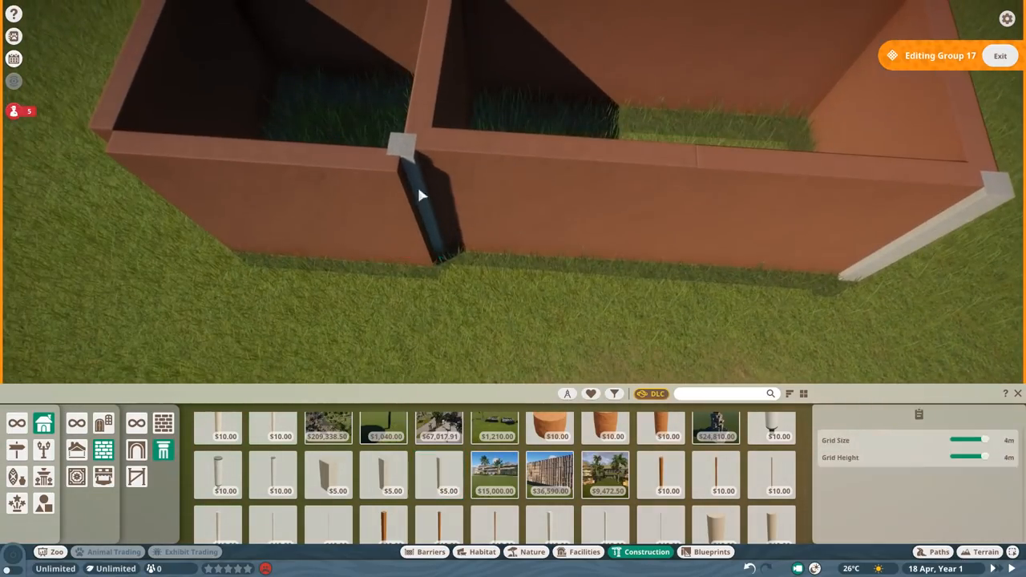
Place Painted Brick Column quoins at the central wall joint and a corner of the brown box
click(327, 474)
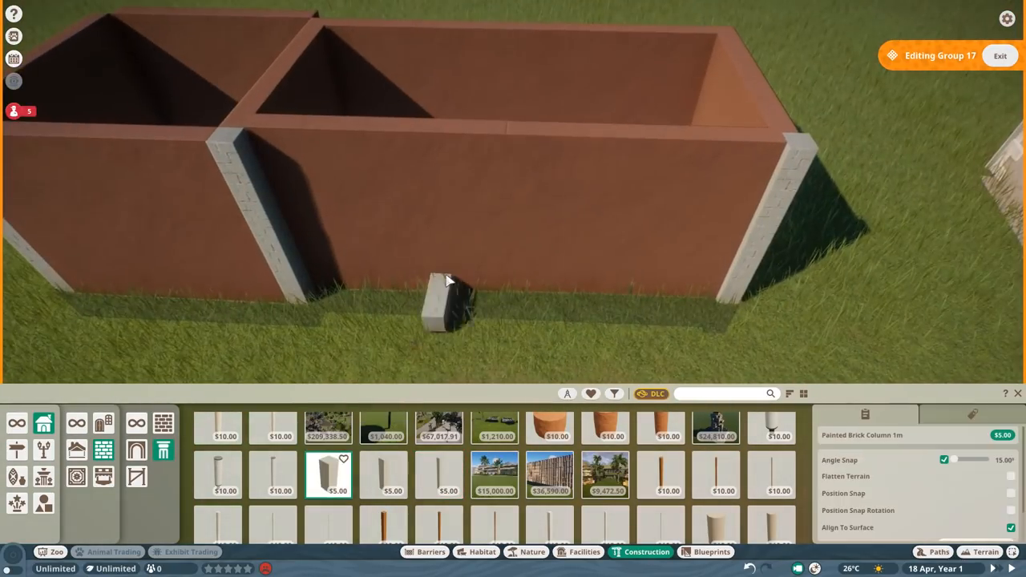
click(383, 475)
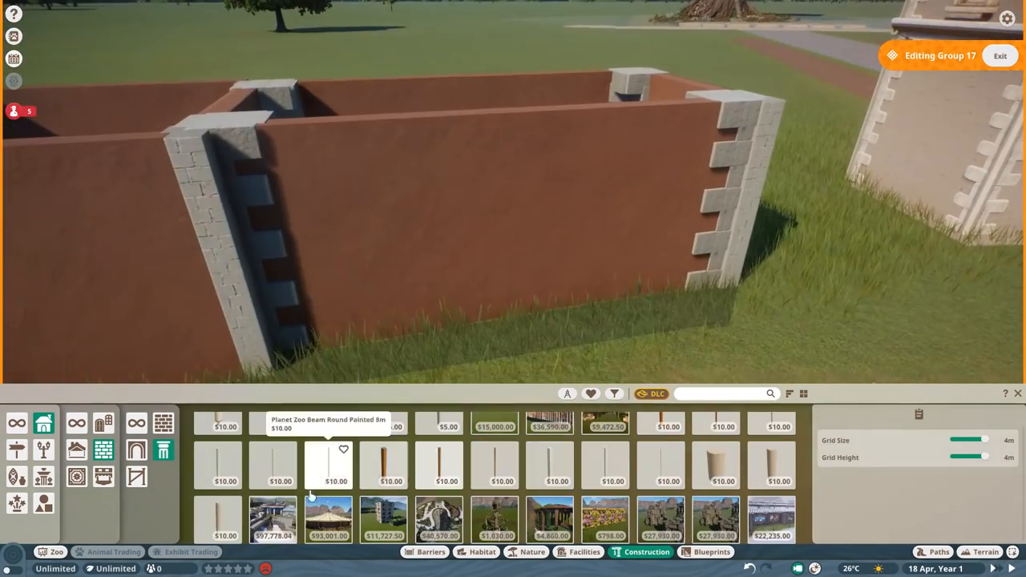
Cap the wall box's top edges with pale stone coping pieces
click(661, 464)
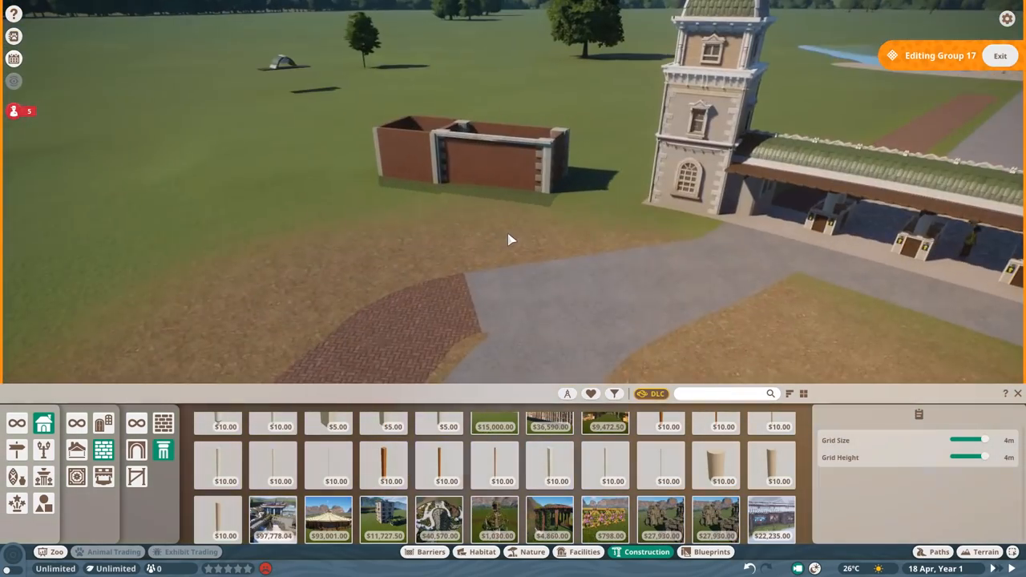
click(613, 465)
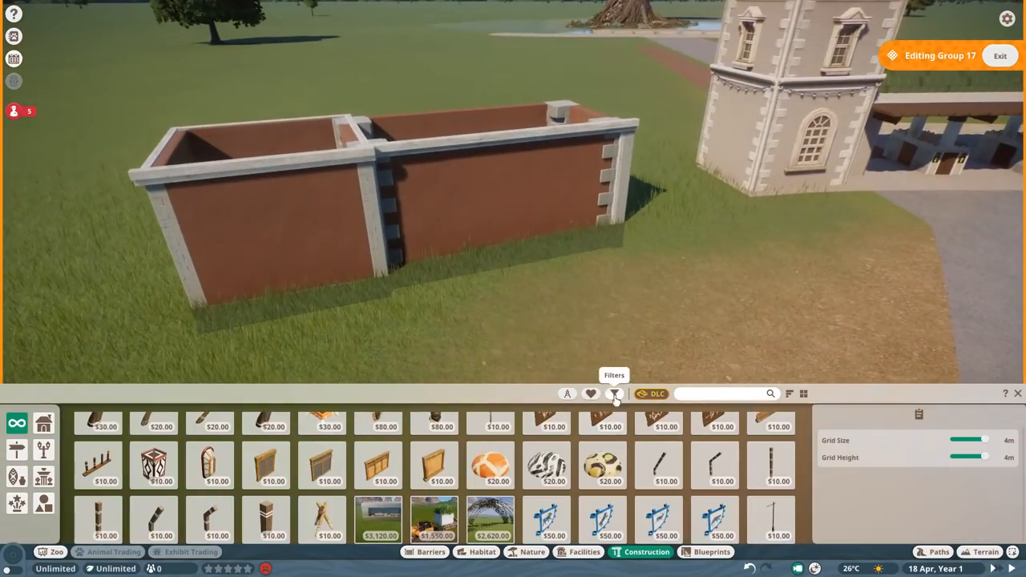
Filter to Flexicolour pieces and add carved base skirting and a scrolled frieze under the coping
click(614, 393)
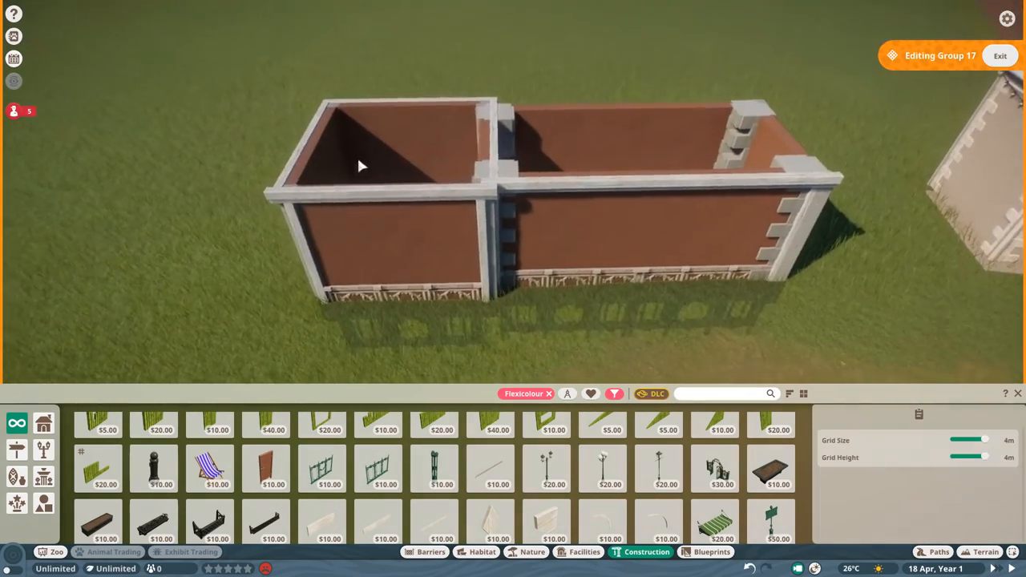
click(266, 521)
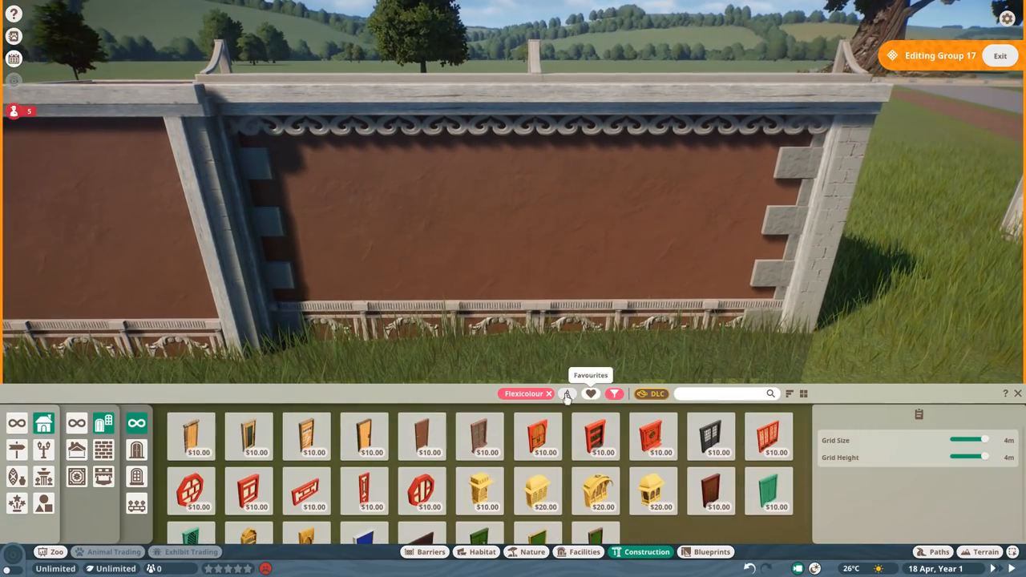
Recolour the walls grey and add three white-framed sash windows, two with pediments
click(594, 487)
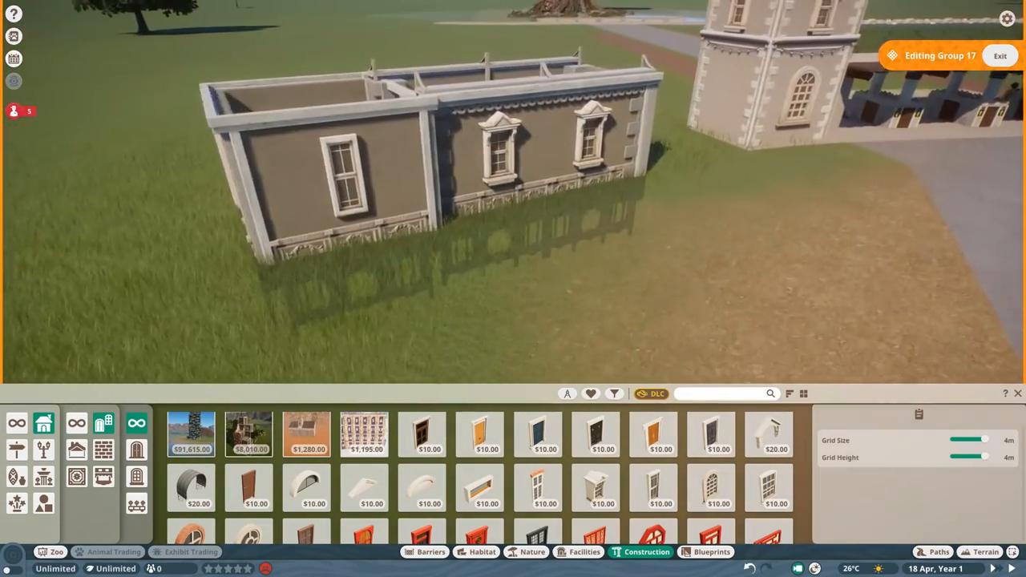
Gauge height with a Plaster Wall 4m panel and roof the longer room with green shingles
click(594, 433)
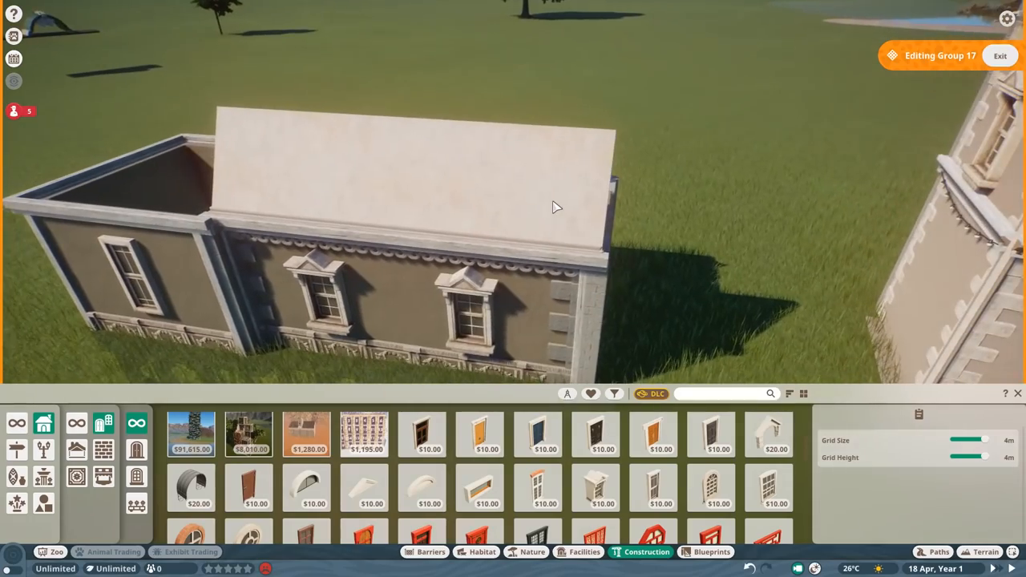
click(250, 510)
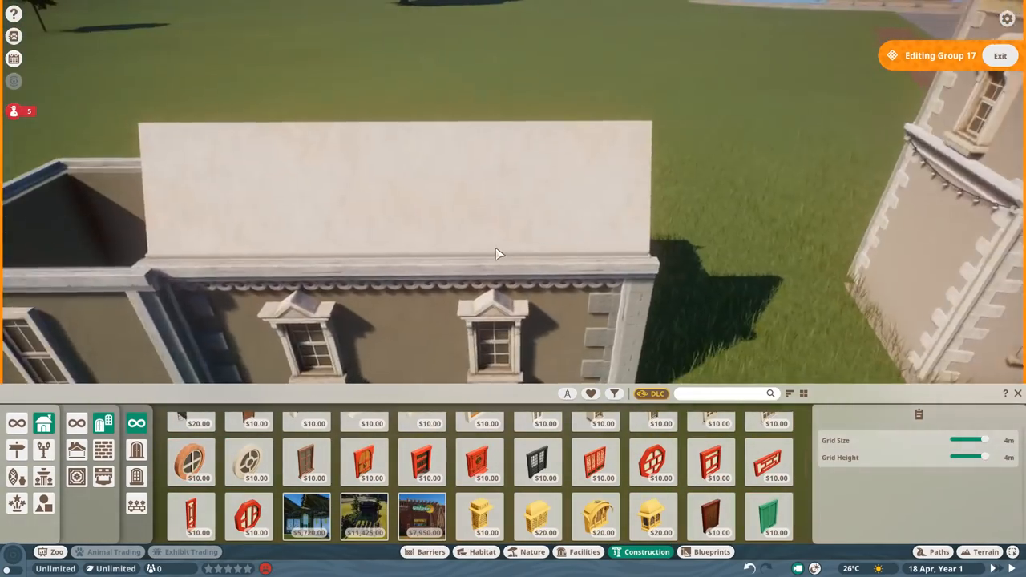
text(comma)
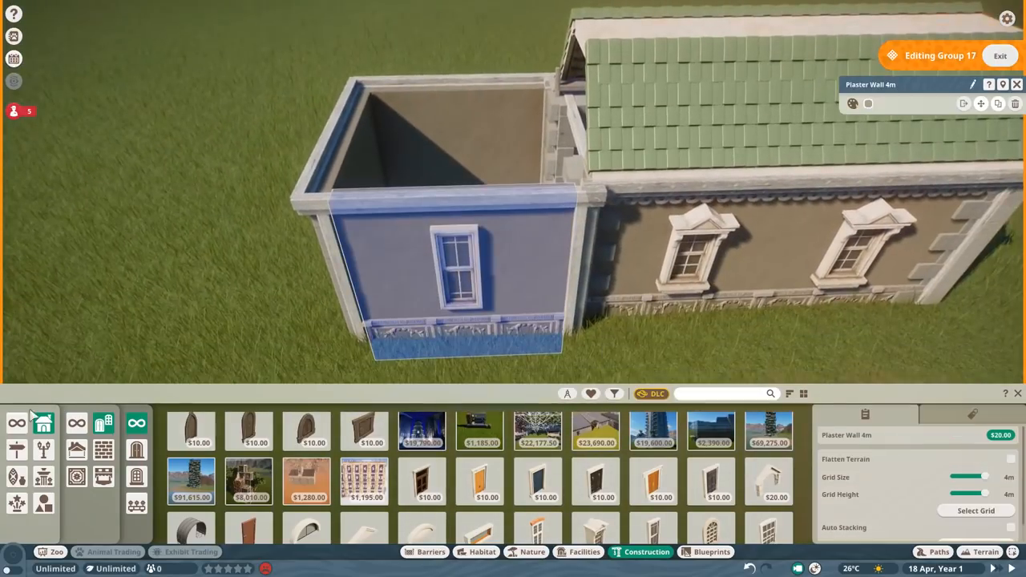
Top the smaller room with a steep green shingle mansard roof and pale stone frame
text(mud)
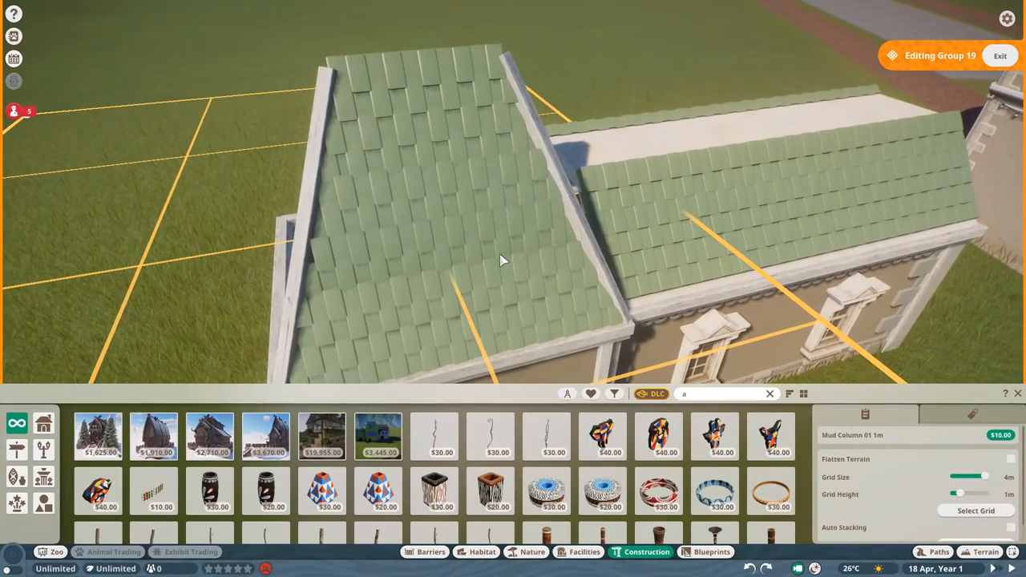
click(613, 393)
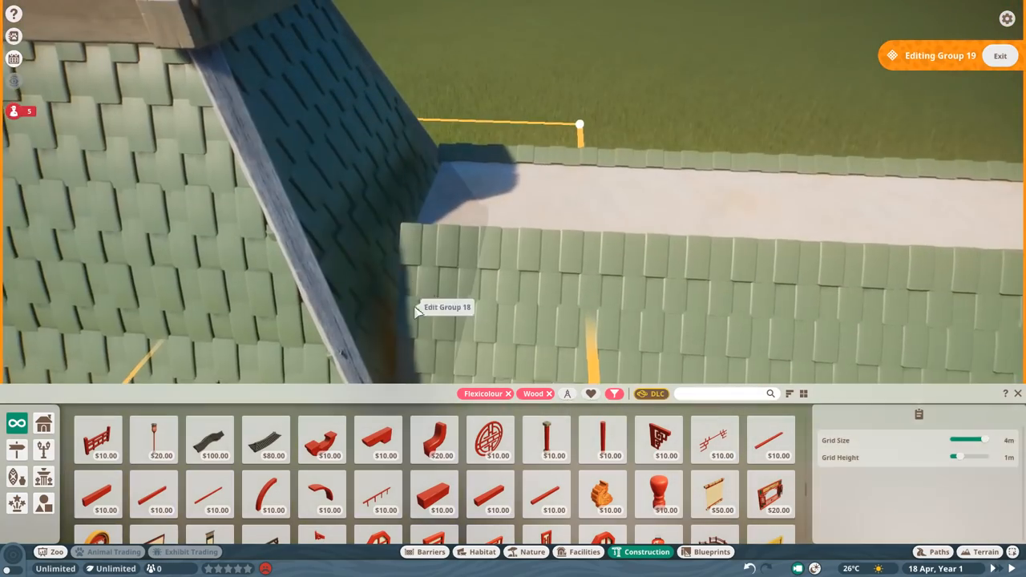
click(447, 307)
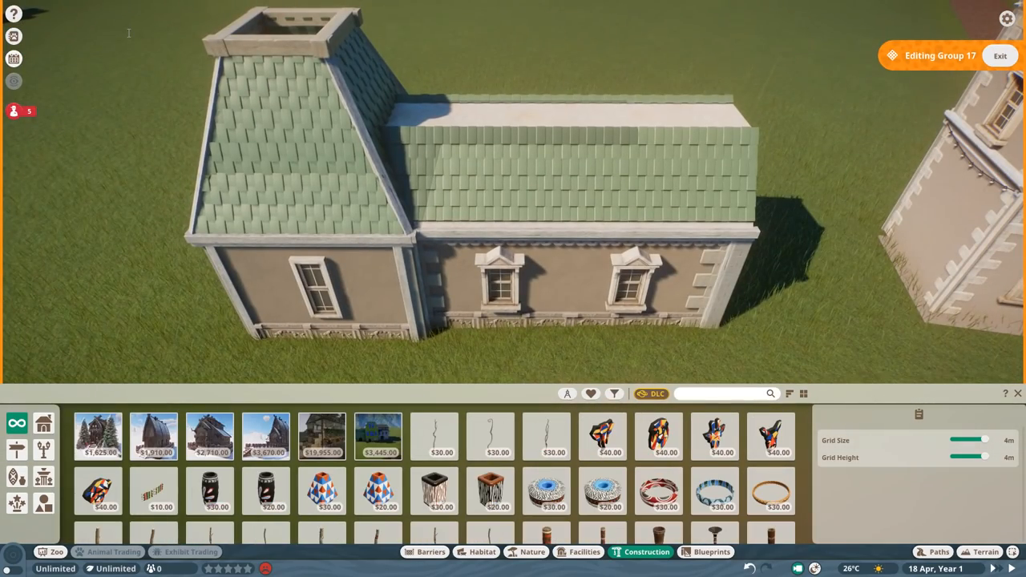
Start laying a low terracotta barrier wall along the curved lawn edge by the herringbone path
click(614, 393)
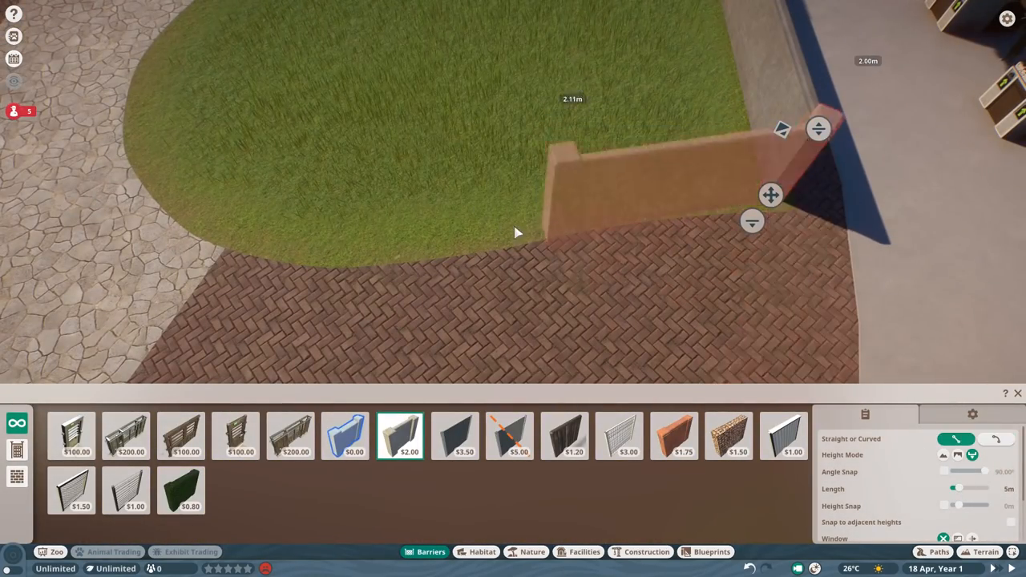
Enclose the oval lawn completely with a low green hedge barrier
click(996, 438)
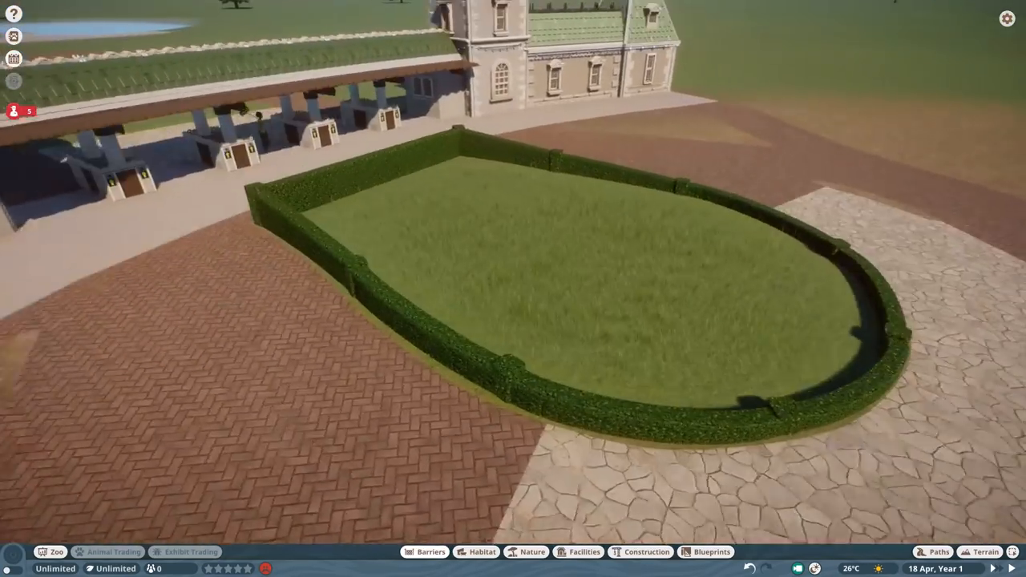
Place the round tree, sun and lake logo sign in the middle of the hedged lawn
click(646, 552)
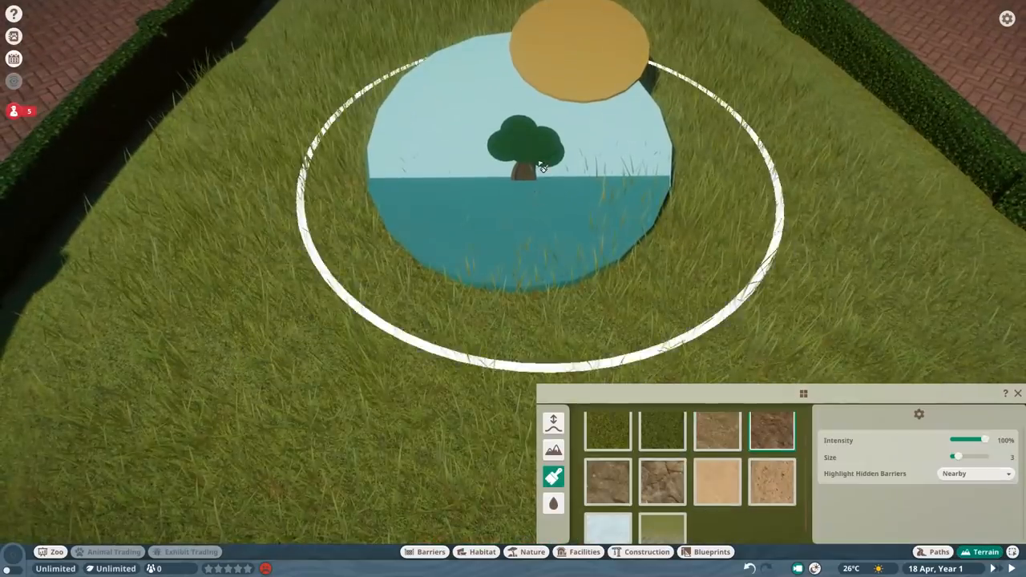
Place the golden SUMMER letters across the top of the round lake-and-tree sign
click(710, 551)
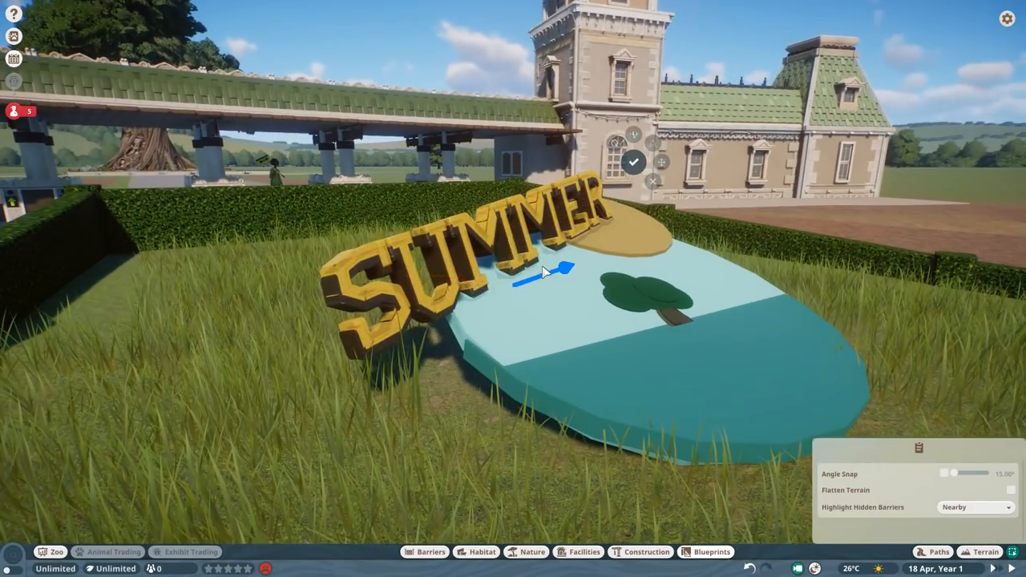
Add the LAKE letters so the sign reads SUMMER LAKE, with an alphabet board nearby
click(646, 551)
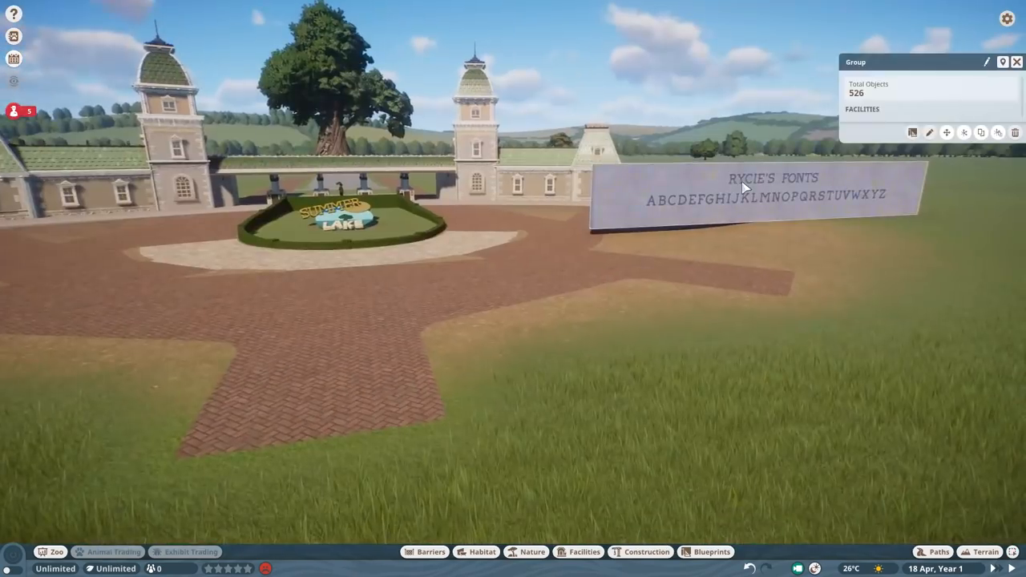
Plant flowers, shrubs and Cypress Tree 02, and set benches around the stone plaza
click(531, 551)
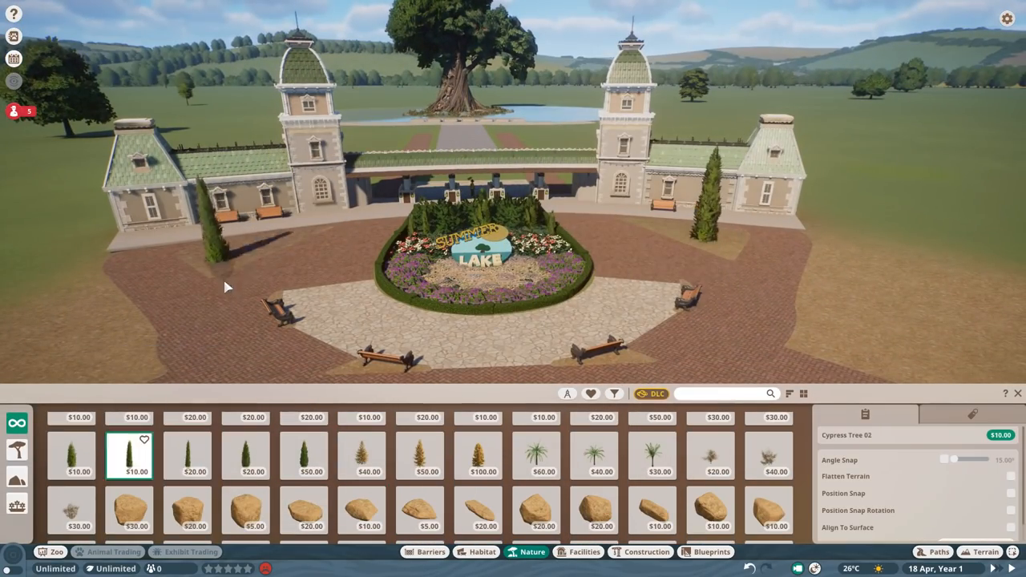
Place Classic Bin 02 beside the benches and lamp posts along the plaza paths
click(583, 551)
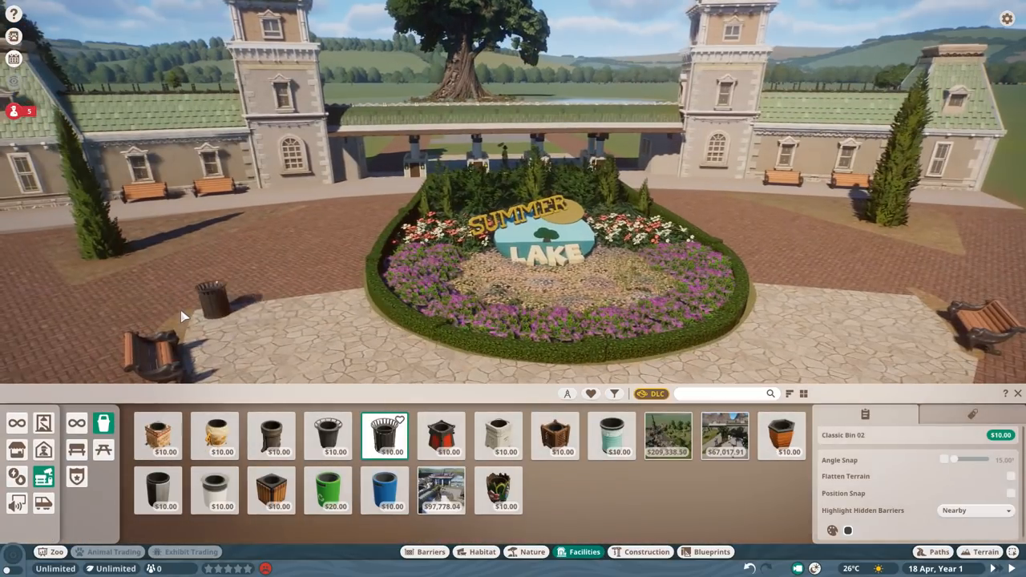
click(646, 551)
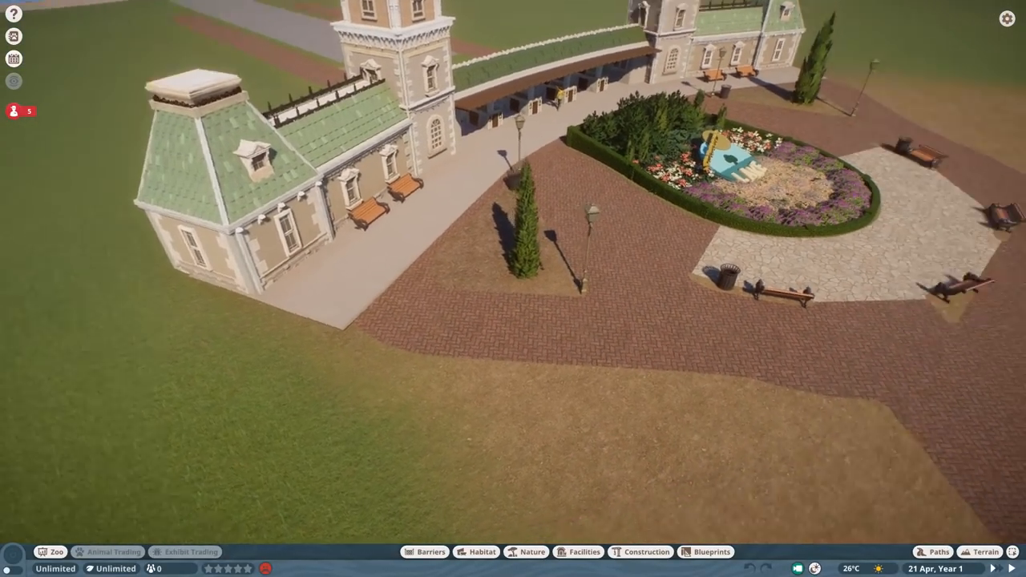
click(425, 551)
text(comma)
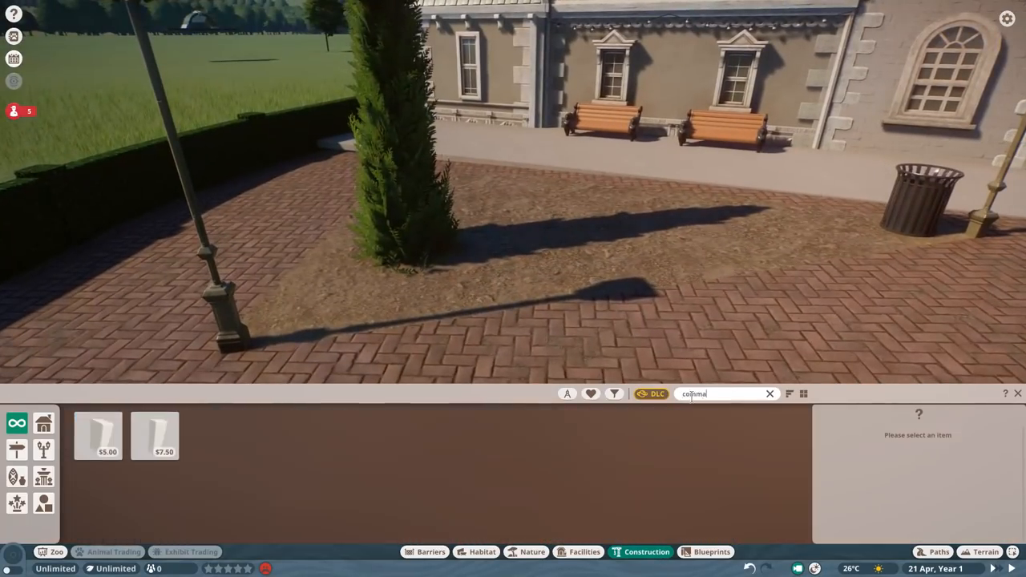
Lay a row of the $5.00 curved 'comma' wall pieces at the lamp post base
click(97, 435)
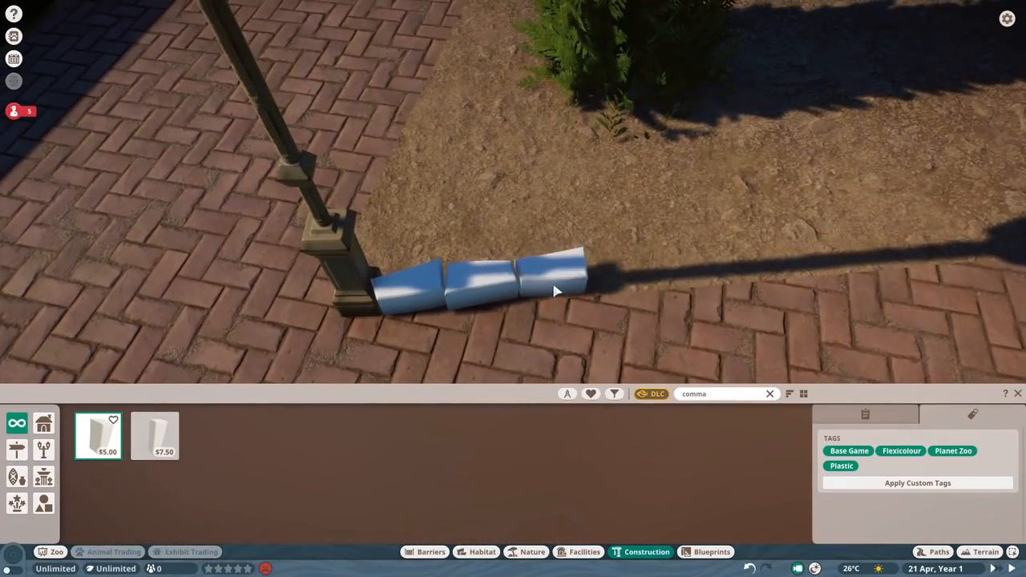
click(154, 436)
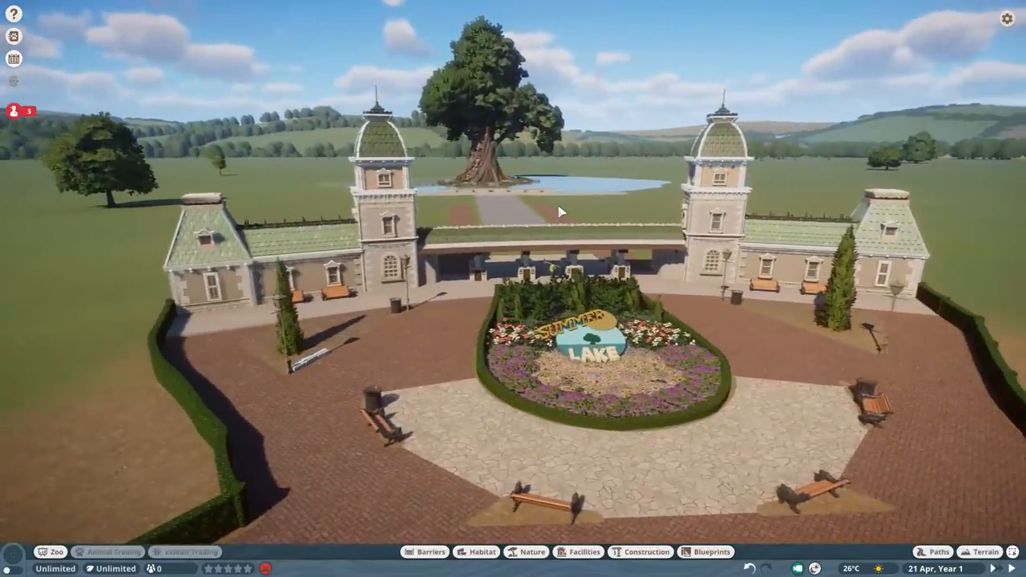
Edge a triangular bed with stone kerbing and plant it with flowers and a topiary
click(430, 551)
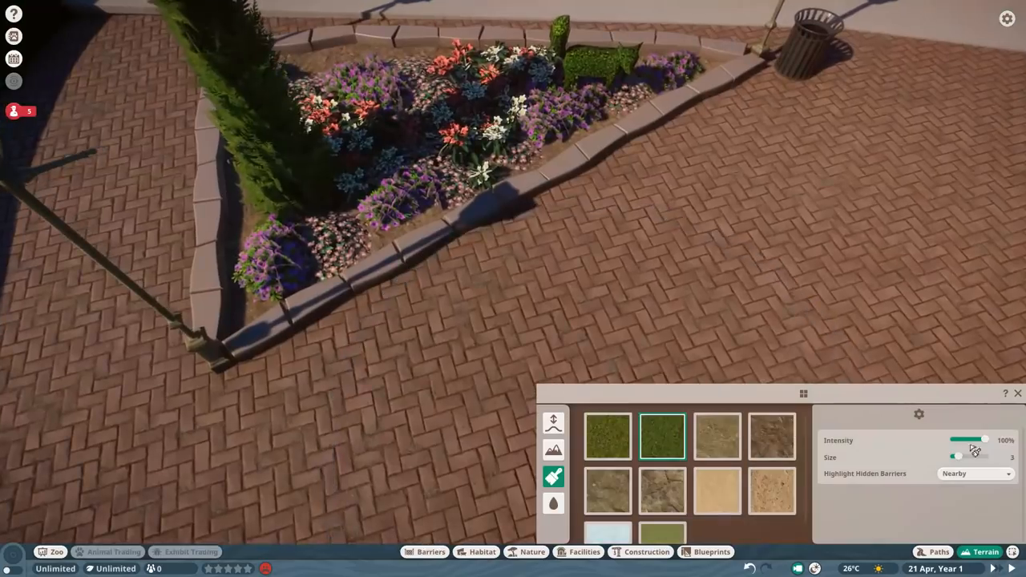
click(553, 423)
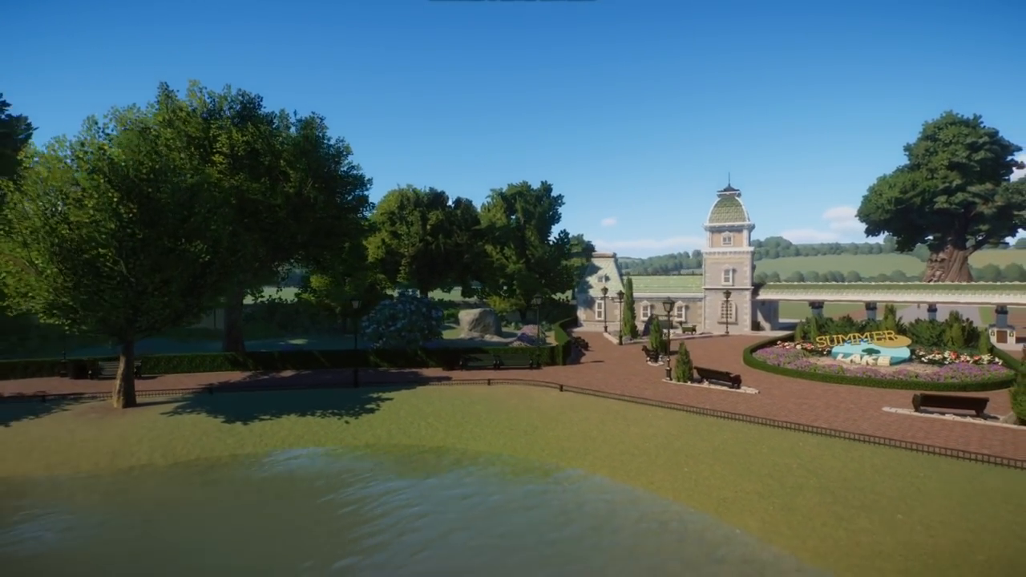
scroll(down, 3)
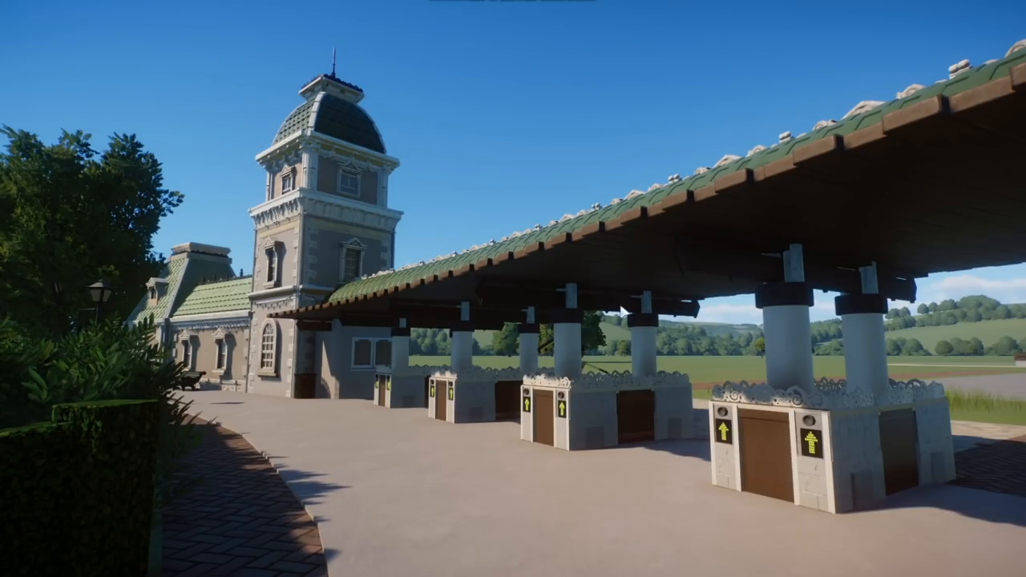
mouse_move(457, 294)
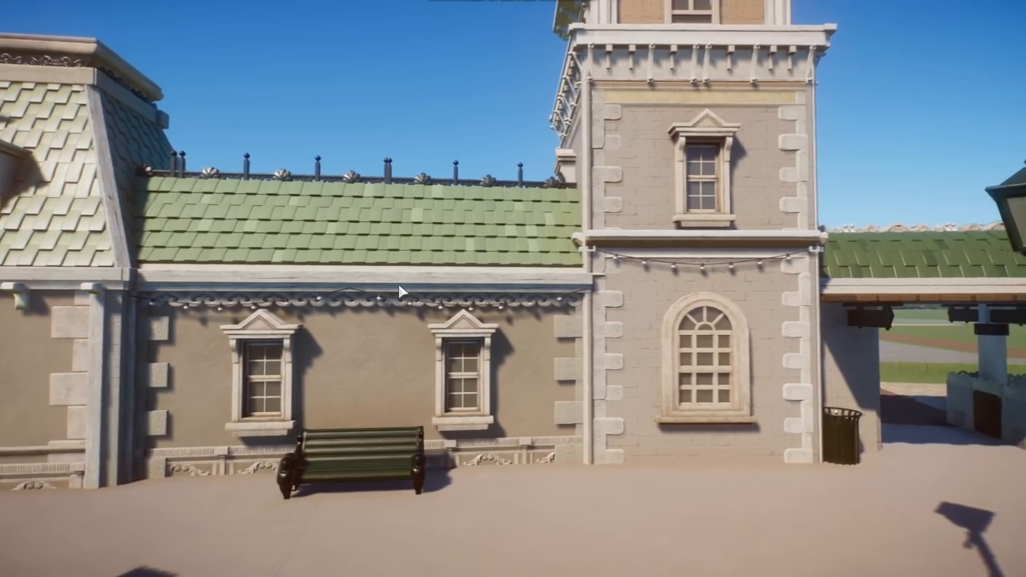
scroll(down, 3)
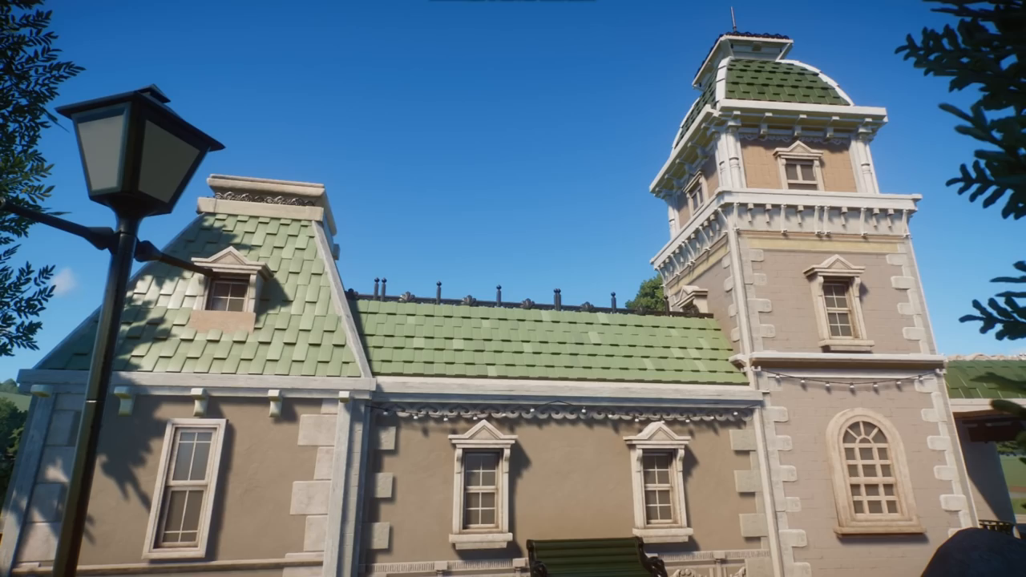